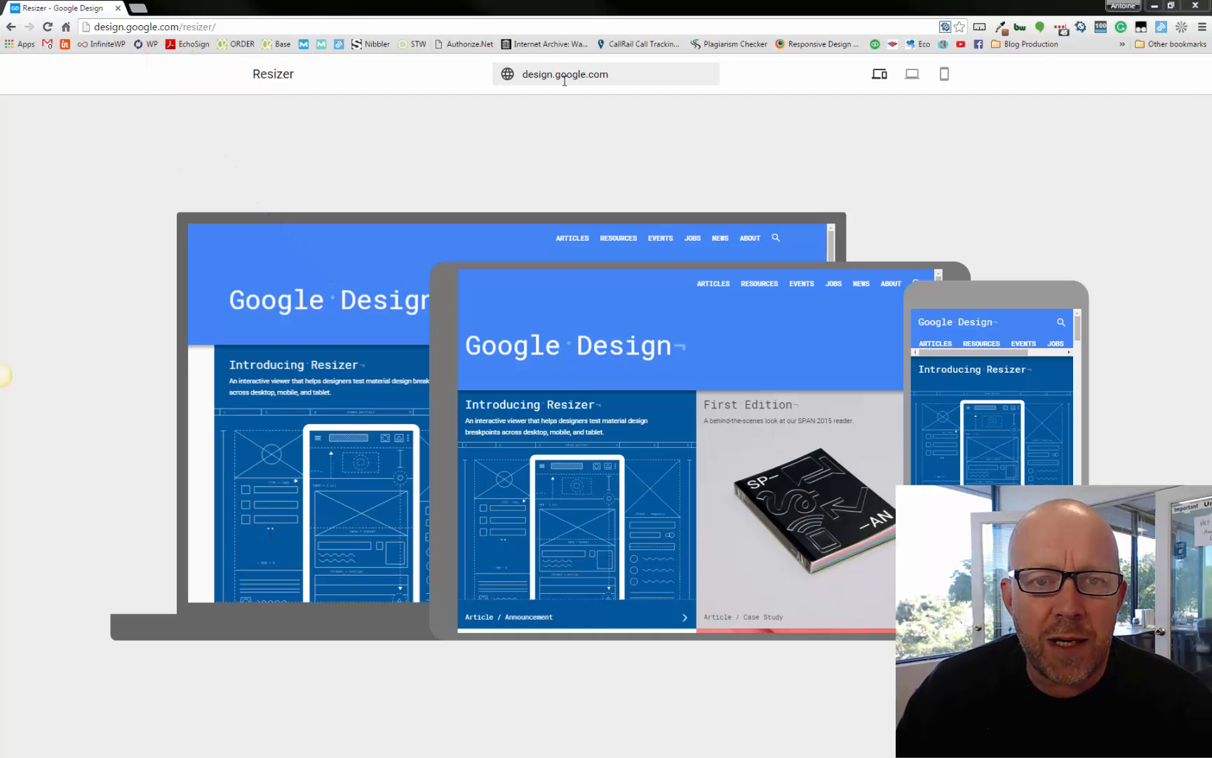
left_click(565, 75)
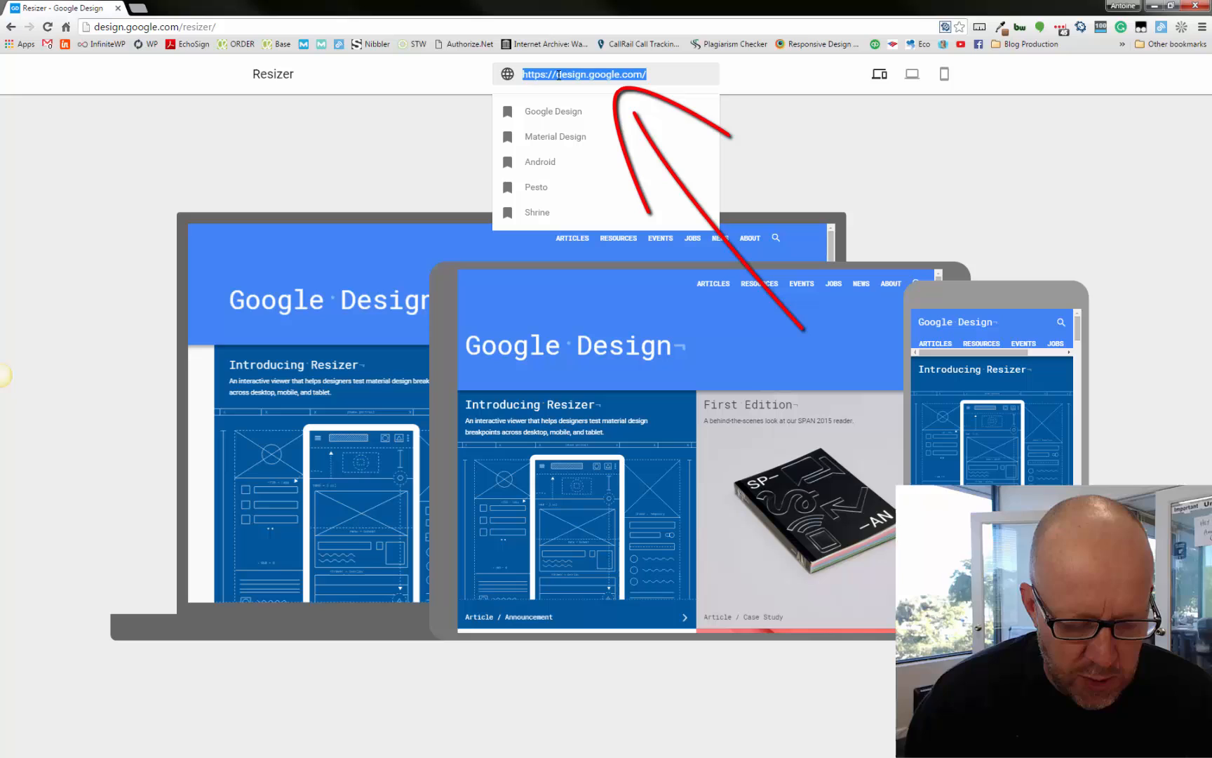
type("http://www.fandrgeneralinteriors.com/")
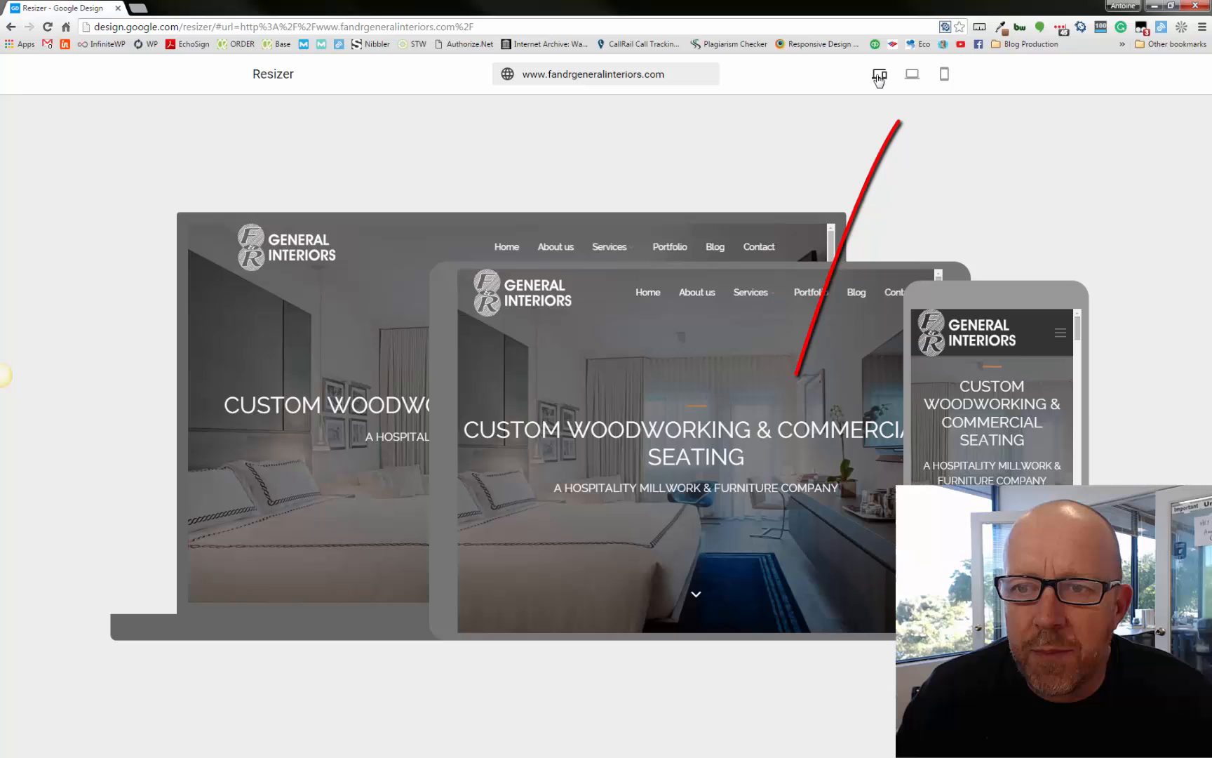
mouse_move(656, 179)
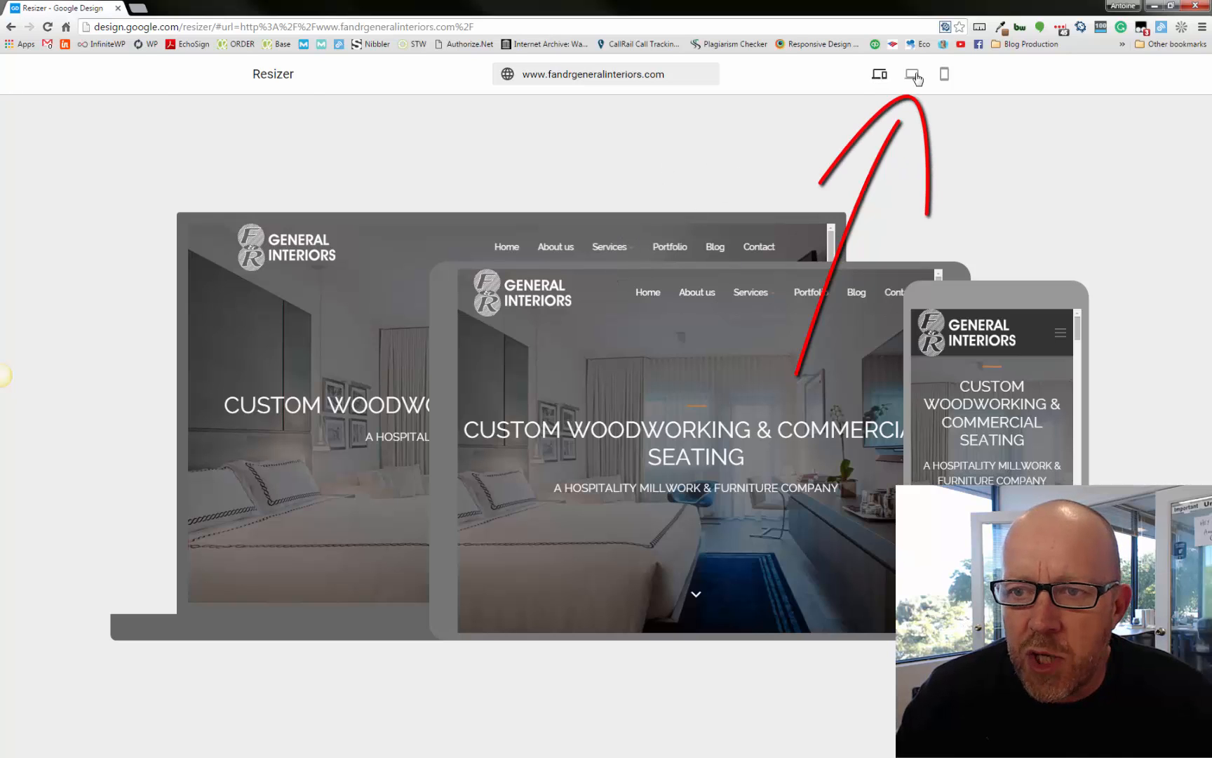
Step: Switch Resizer to the browser window-width preview of the F&R site
left_click(911, 74)
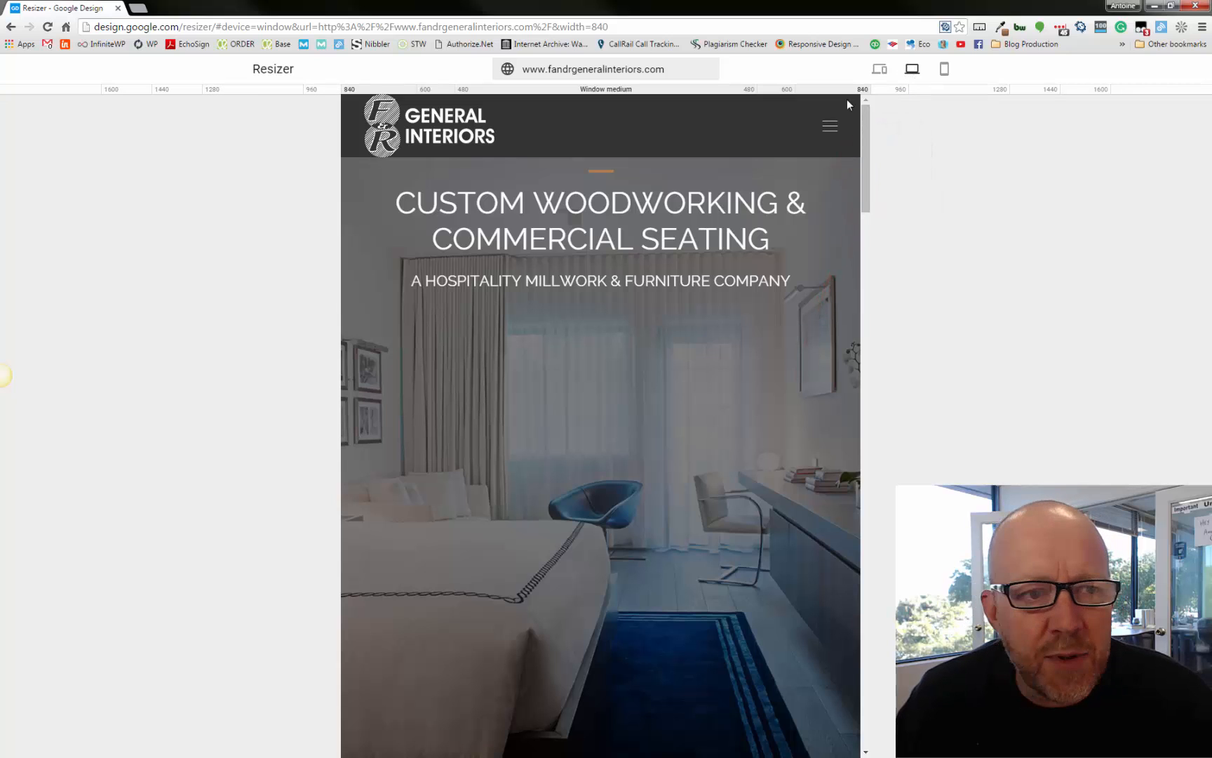
mouse_move(121, 96)
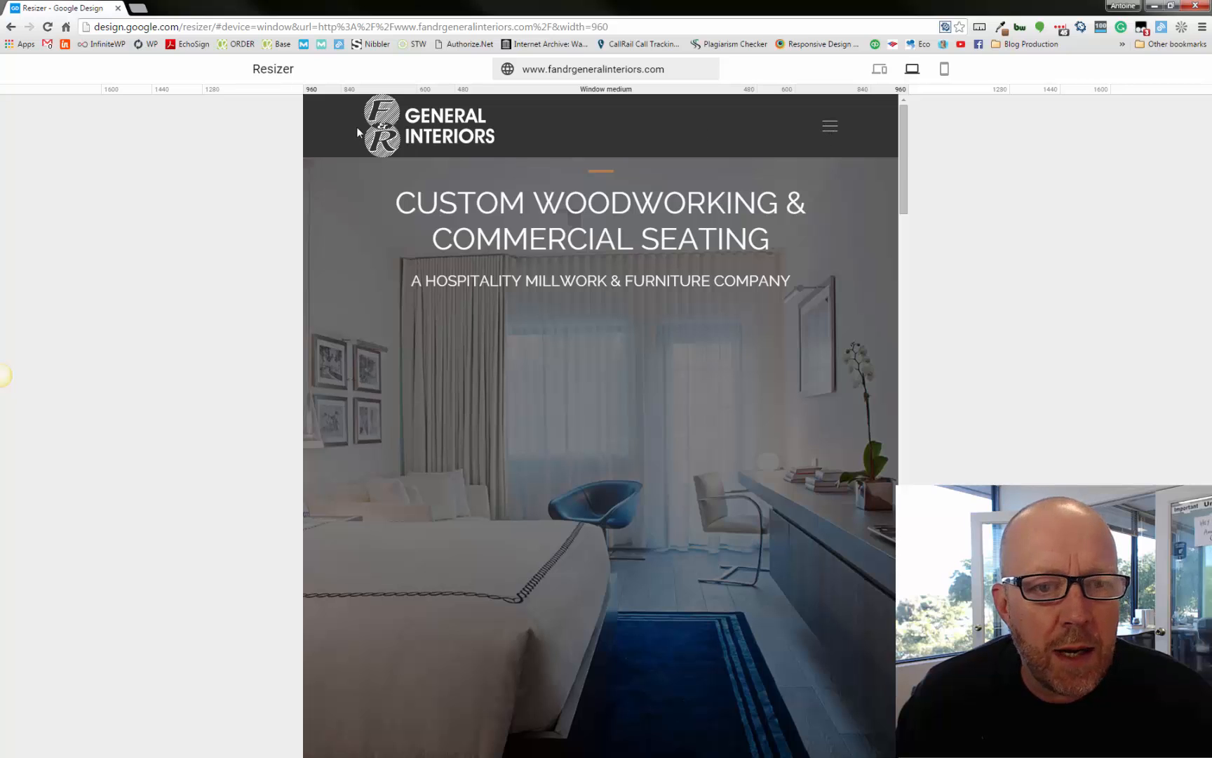
mouse_move(829, 128)
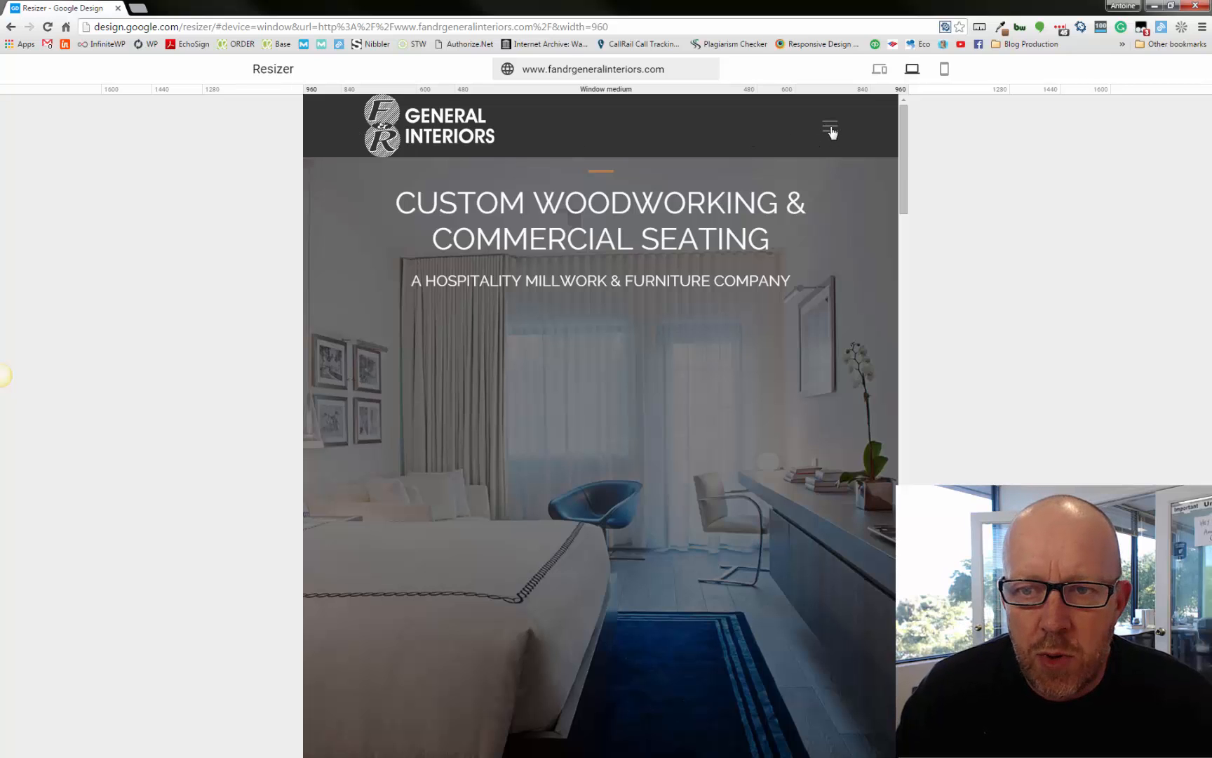
mouse_move(573, 113)
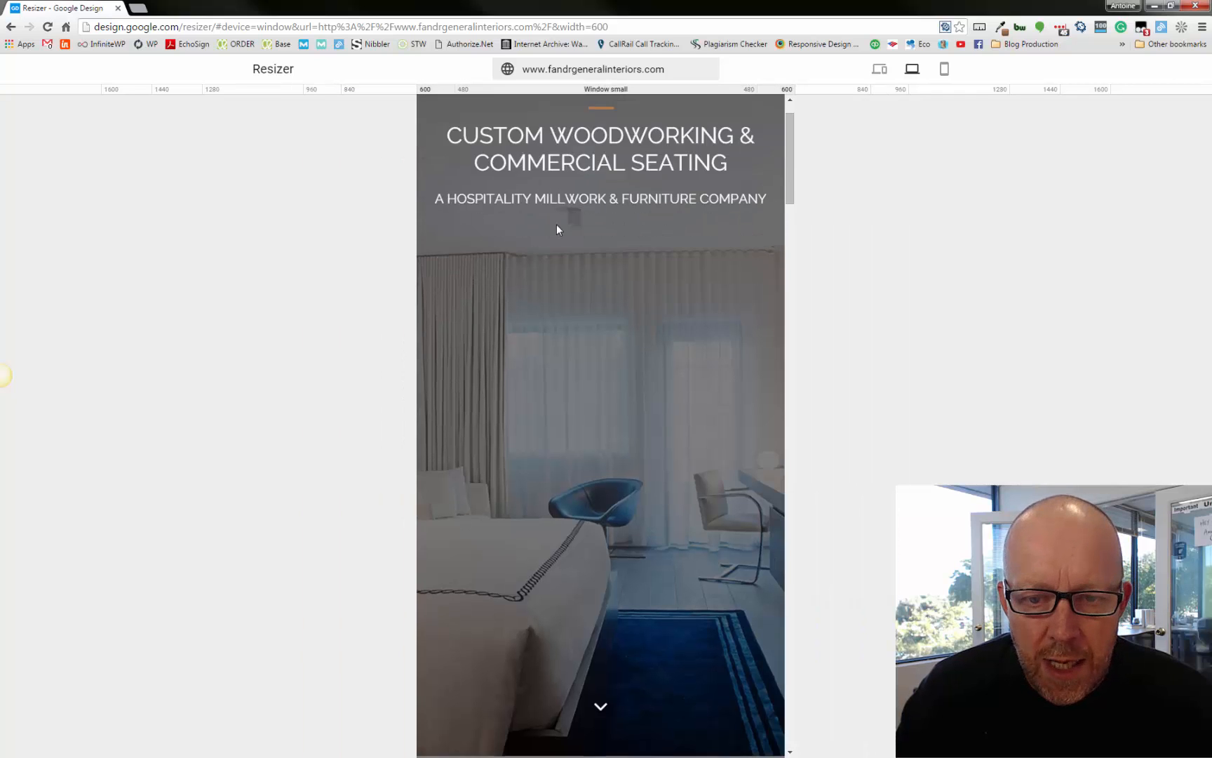
scroll("down", 3)
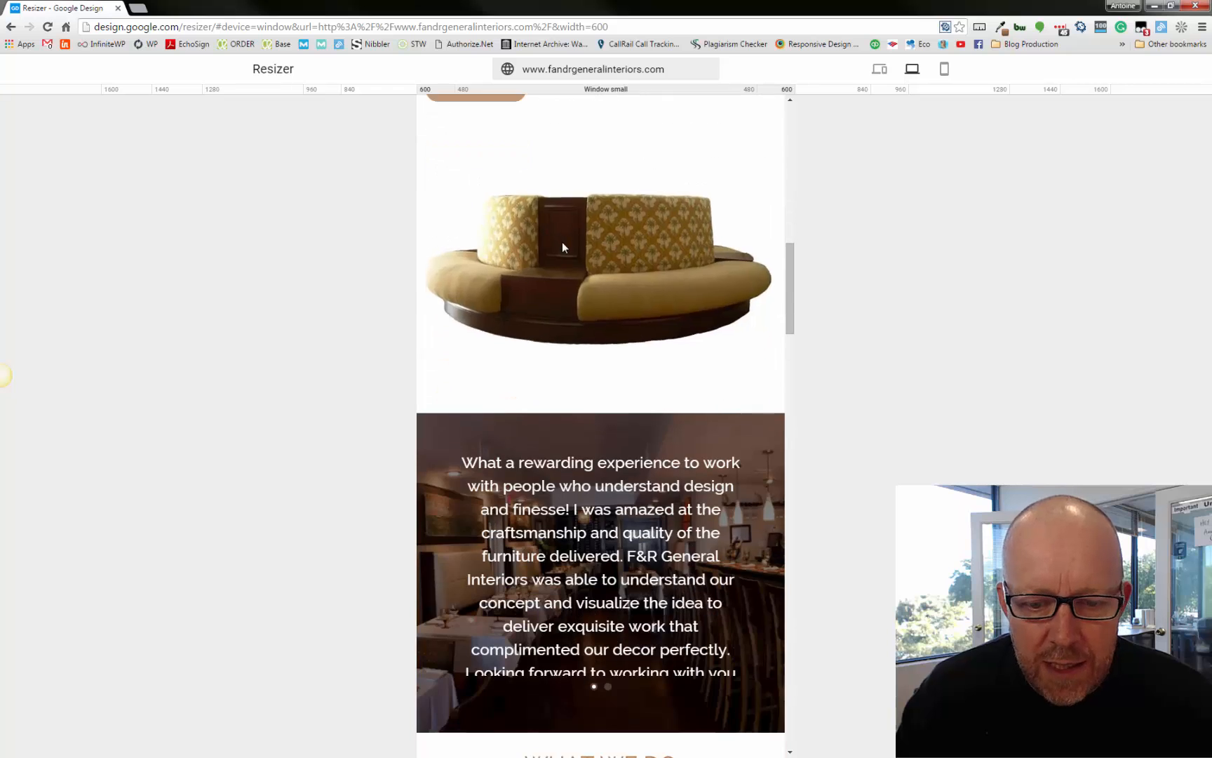
scroll("down", 3)
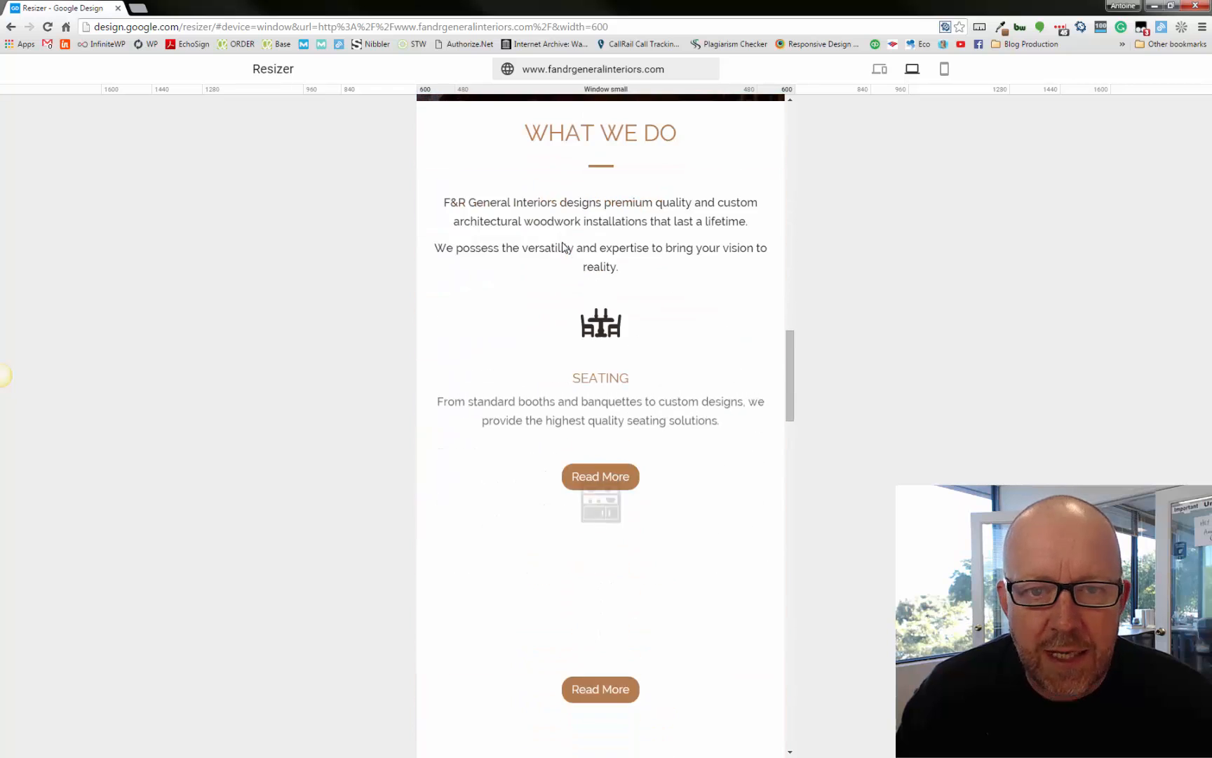
scroll("down", 3)
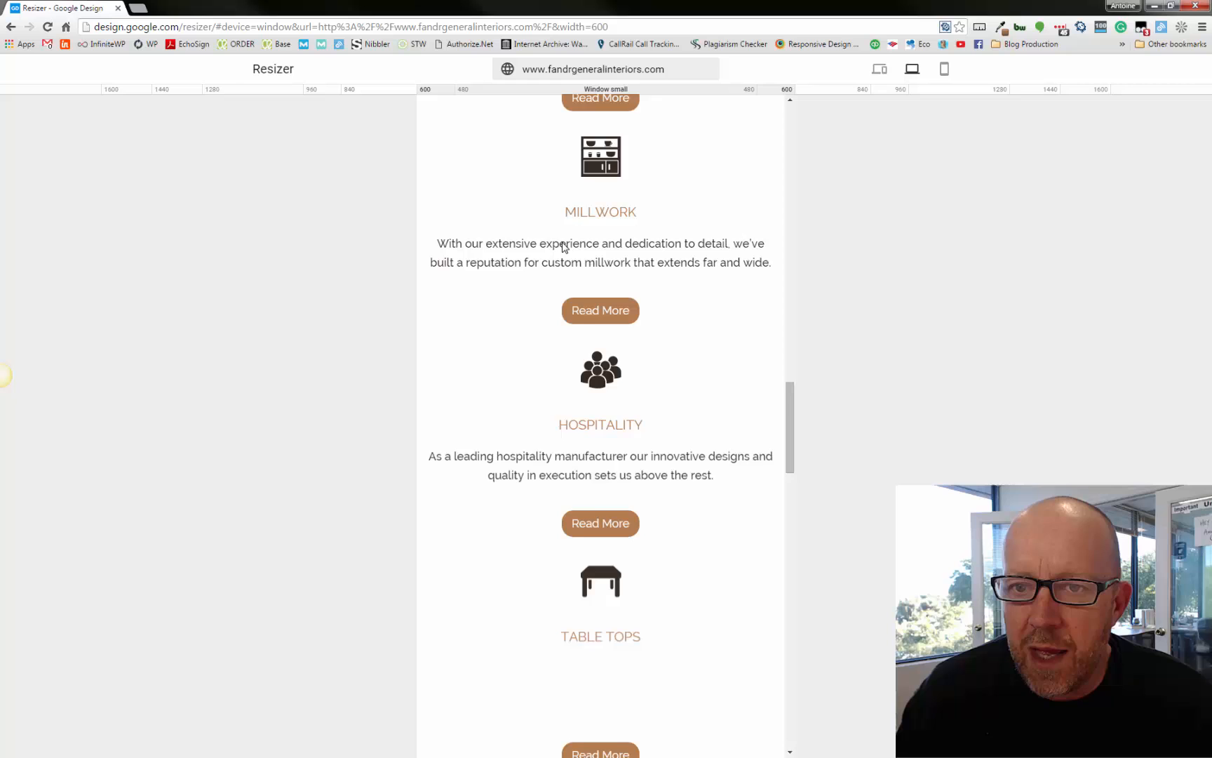
scroll("up", 3)
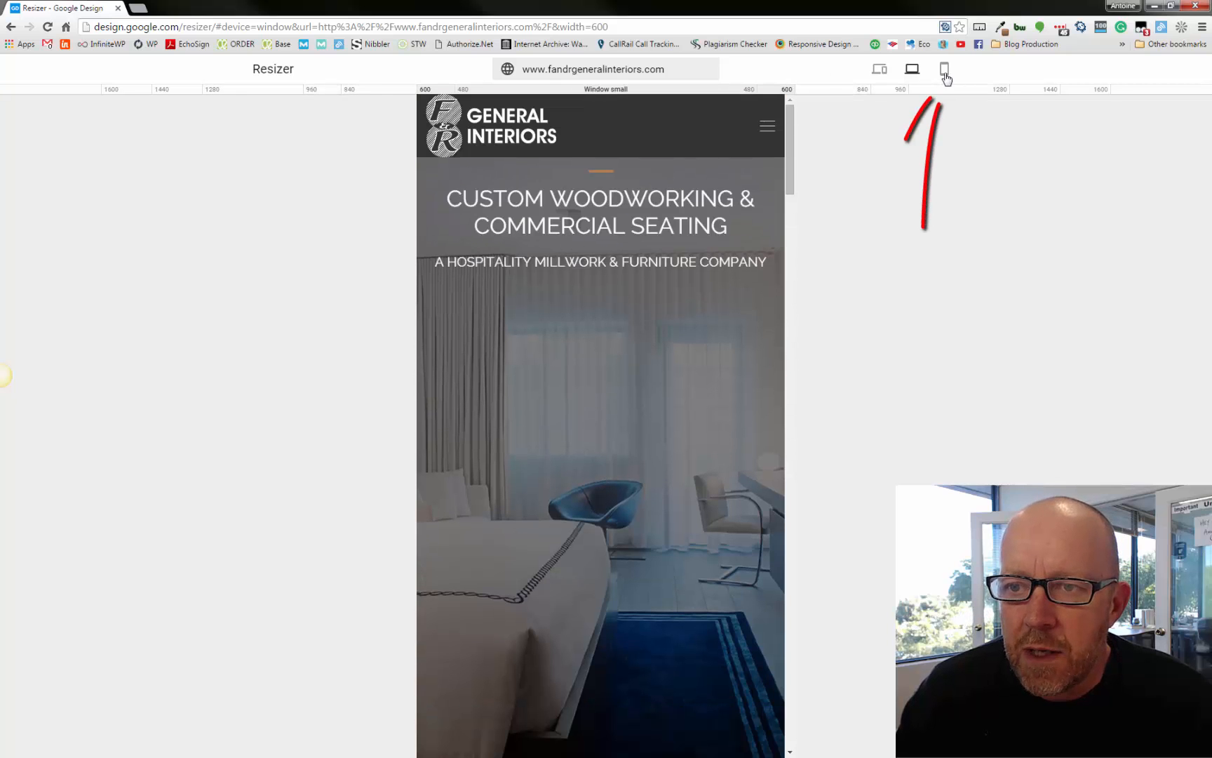
Step: Preview the site at phone portrait, phone landscape (600), then tablet portrait (720)
left_click(944, 69)
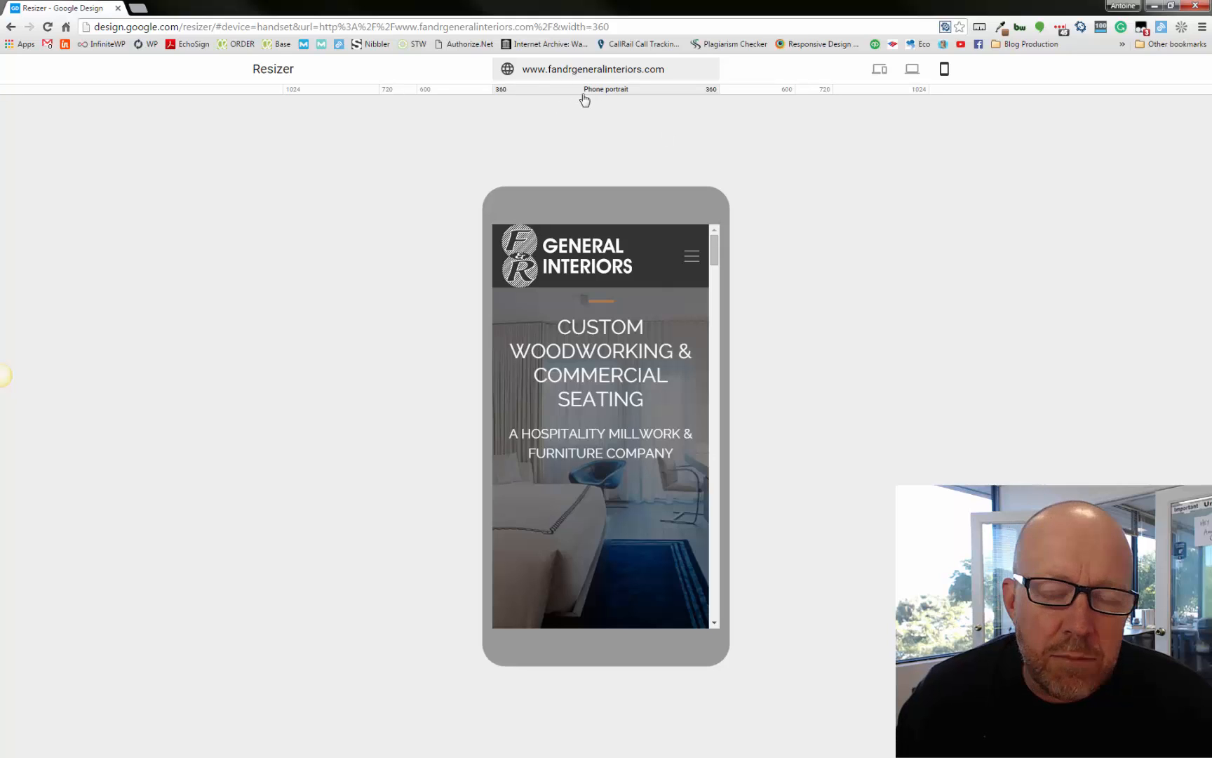
mouse_move(688, 134)
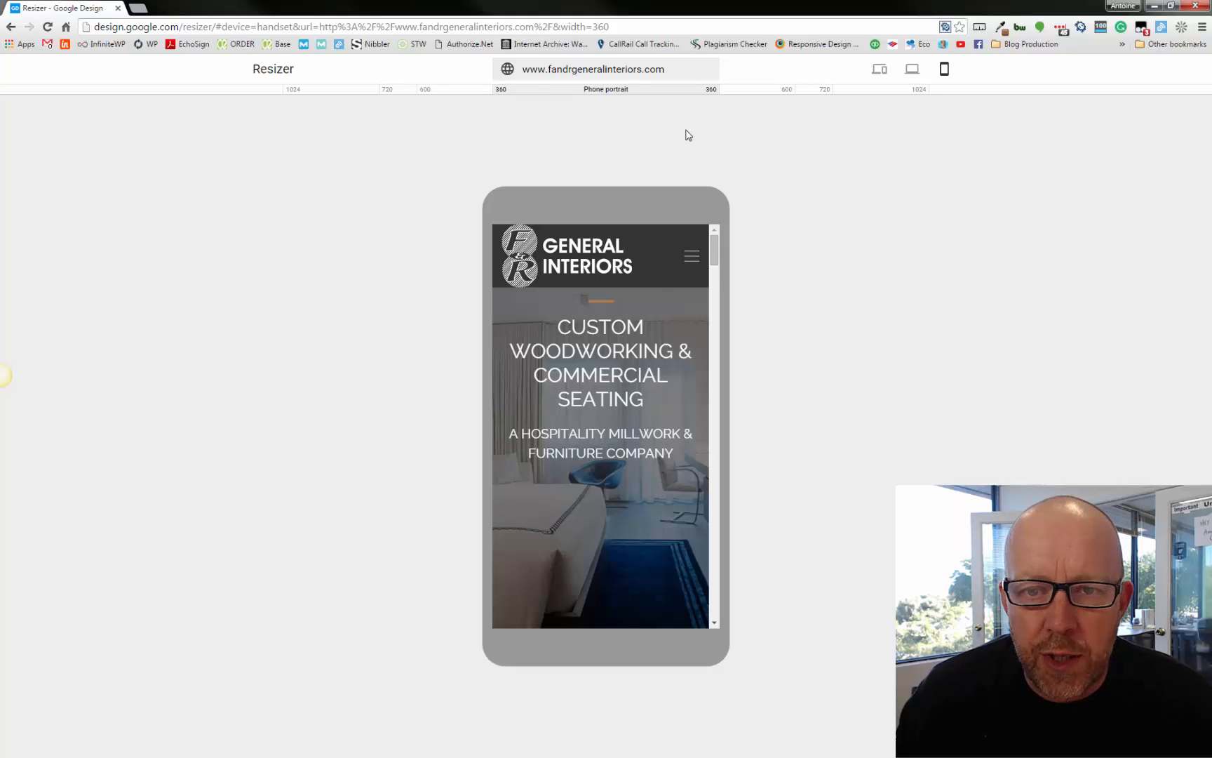
scroll("down", 3)
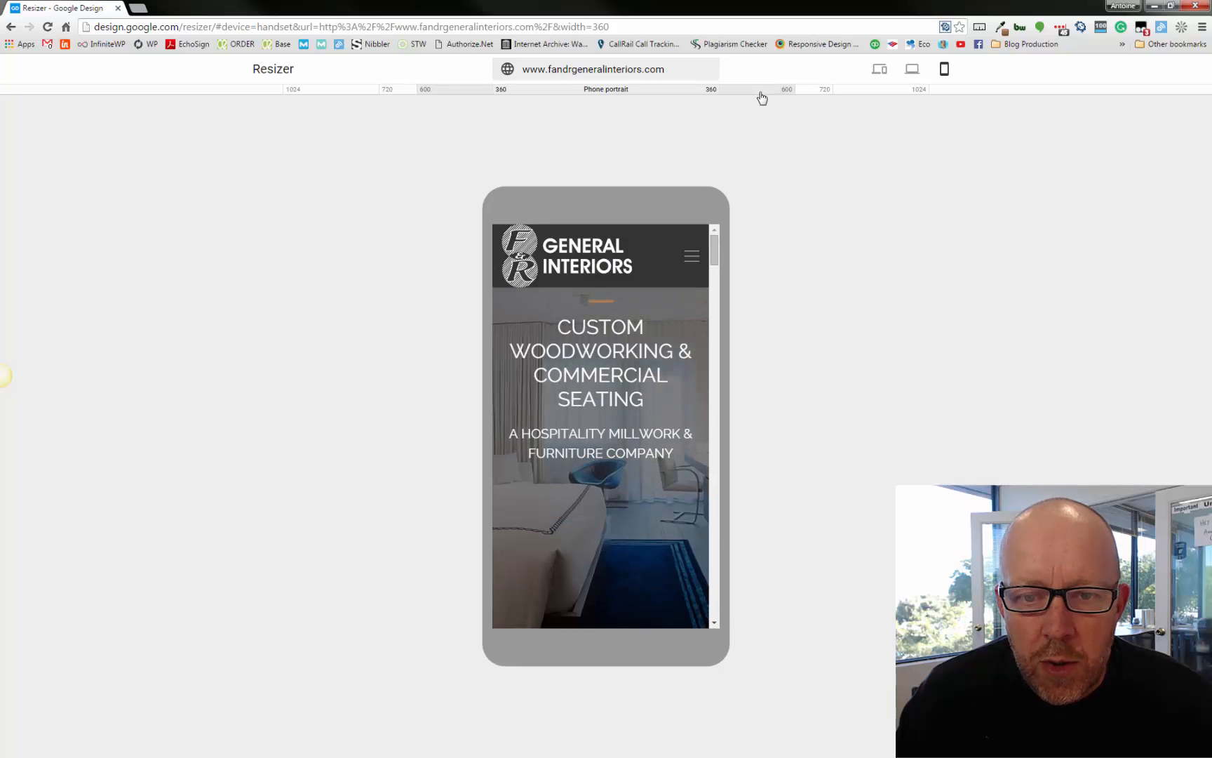
left_click(818, 92)
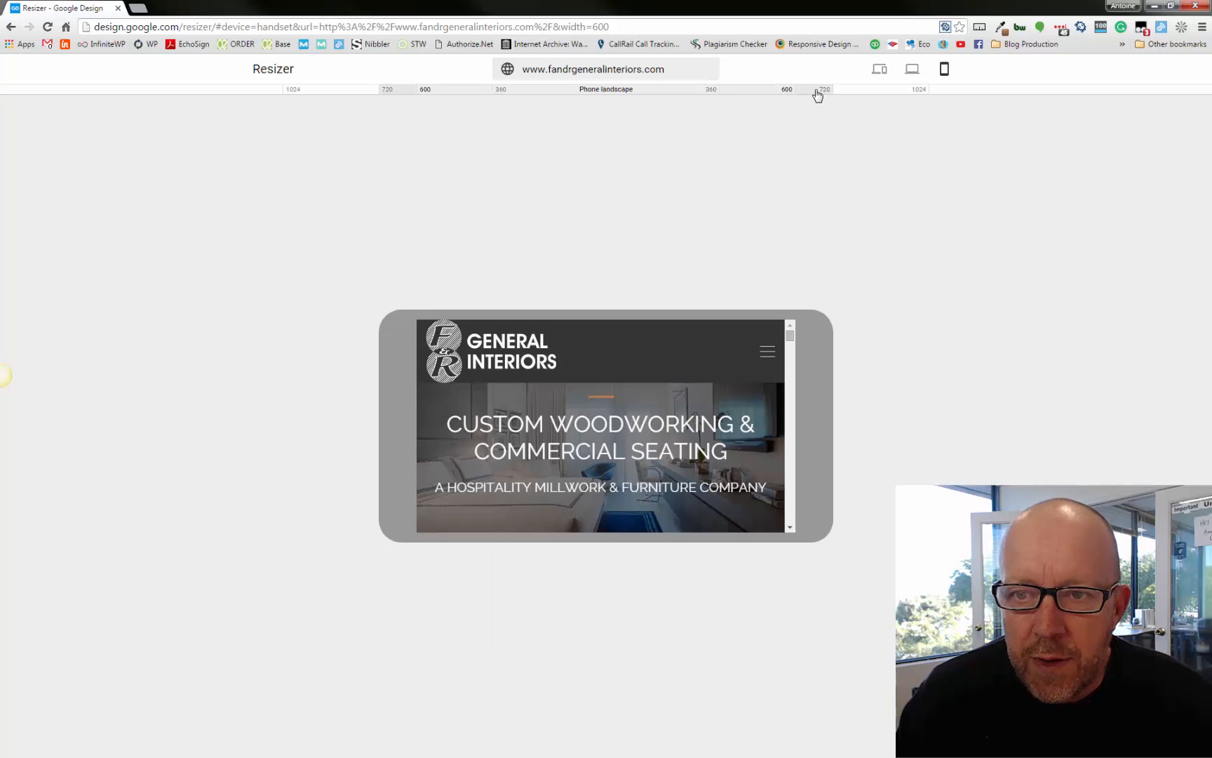
left_click(822, 89)
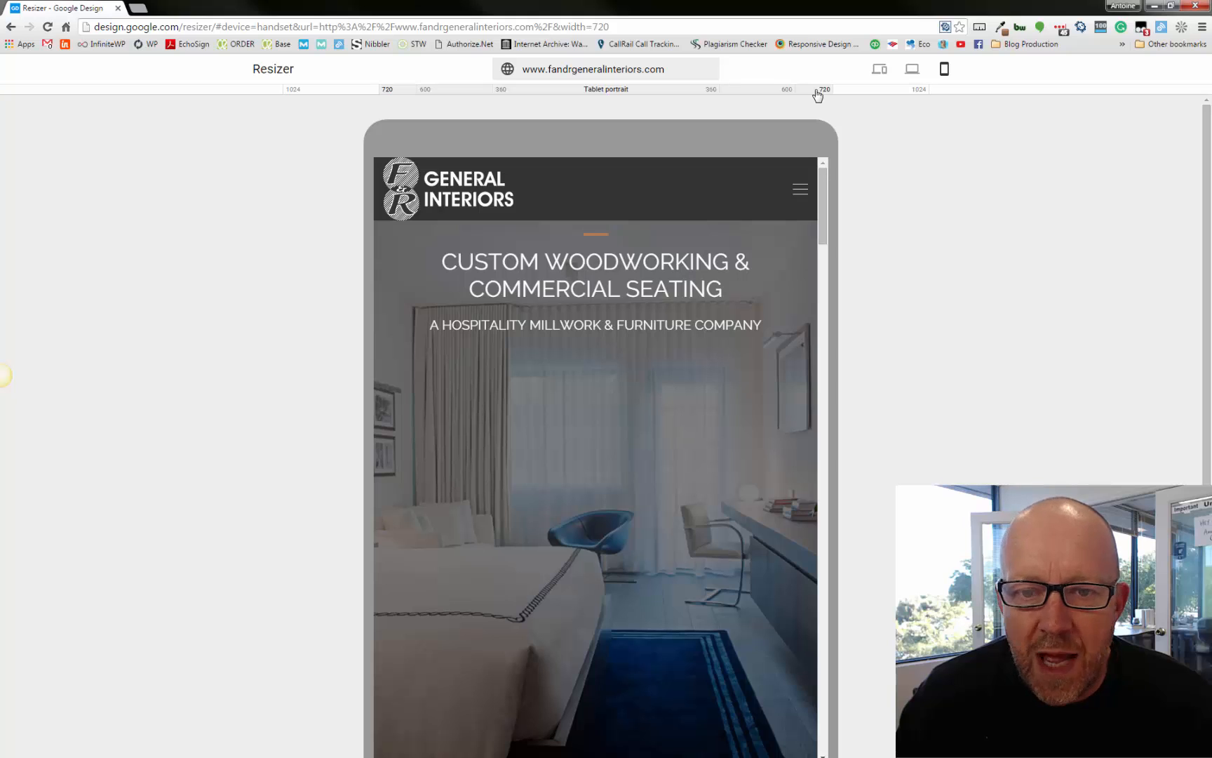